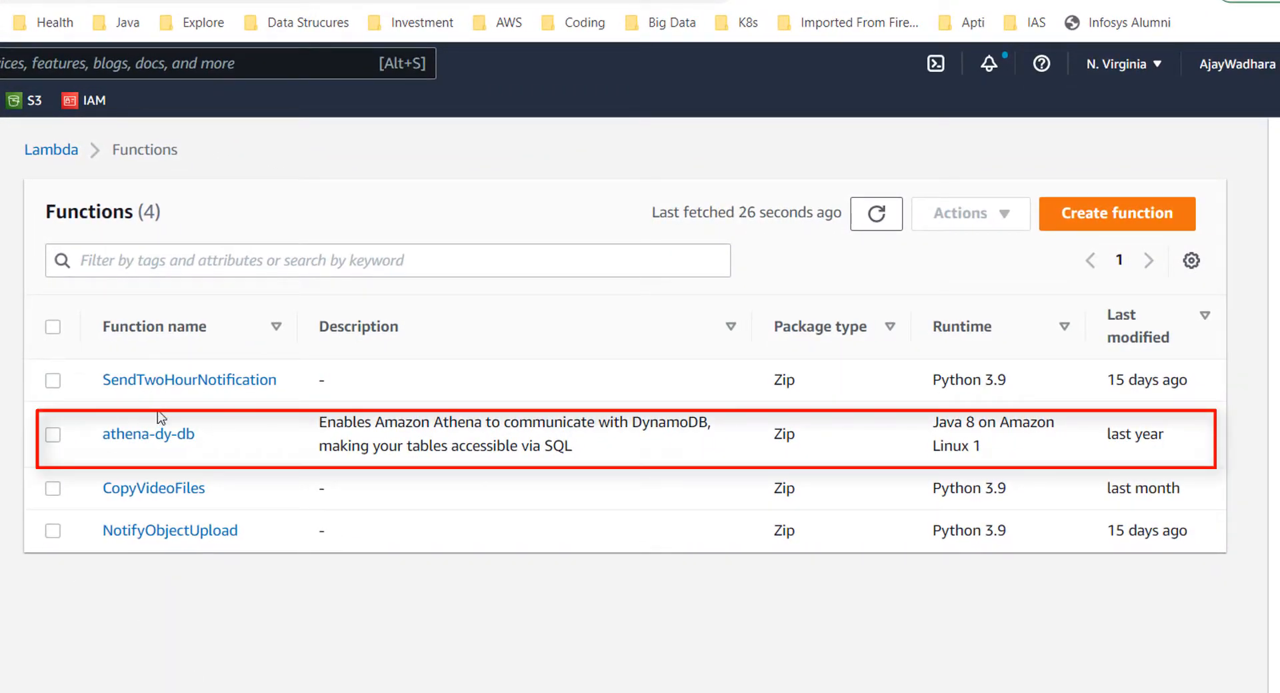
mouse_move(148, 433)
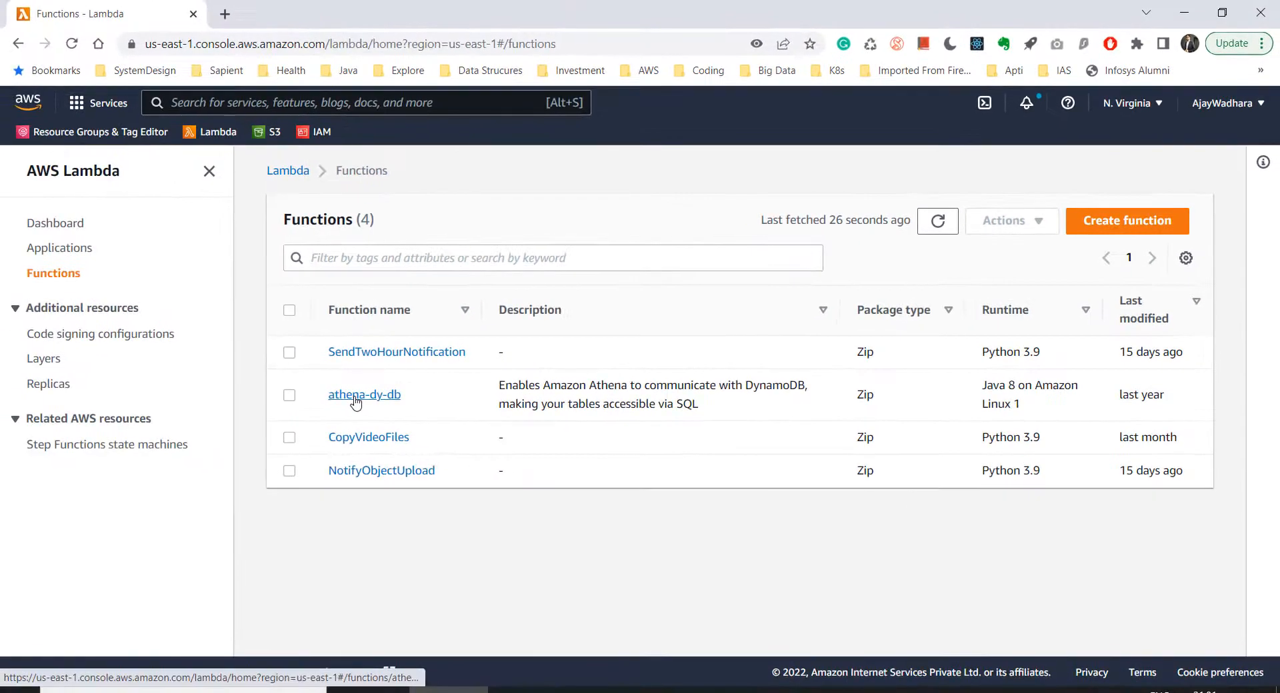
- Open the athena-dy-db function and scroll its overview to the empty Function URL field
click(364, 395)
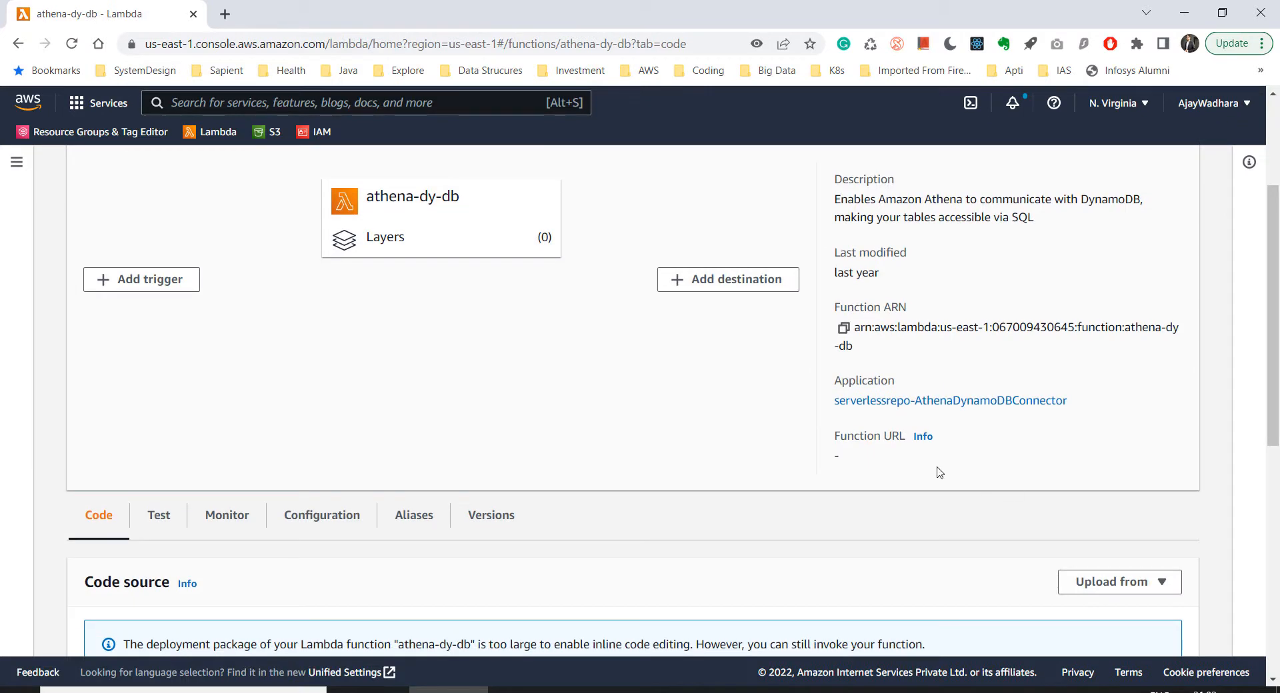
drag(836, 435, 922, 457)
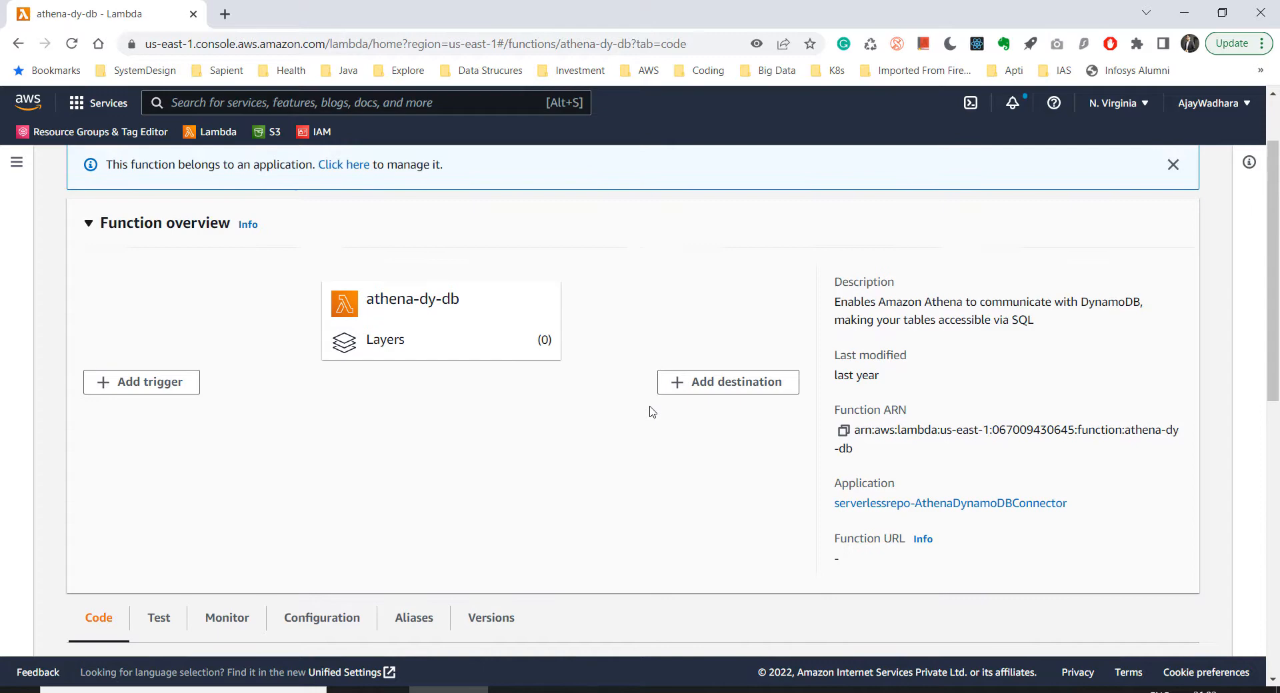
scroll(up, 3)
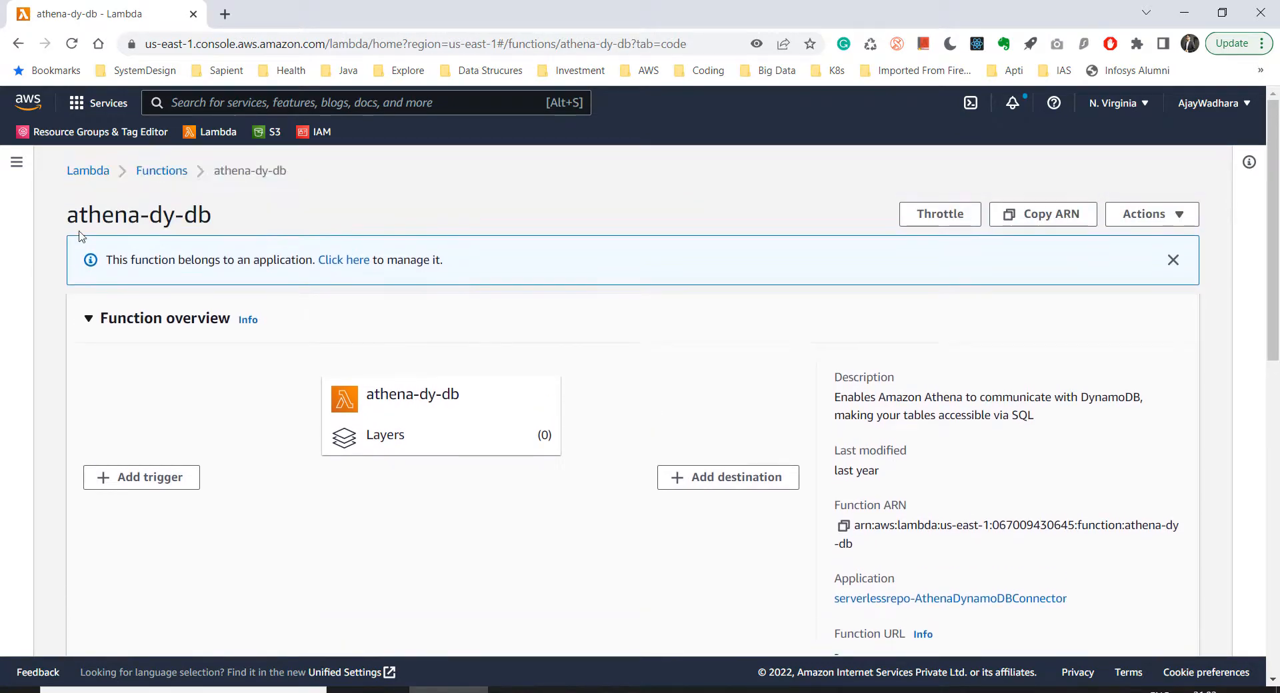
scroll(down, 3)
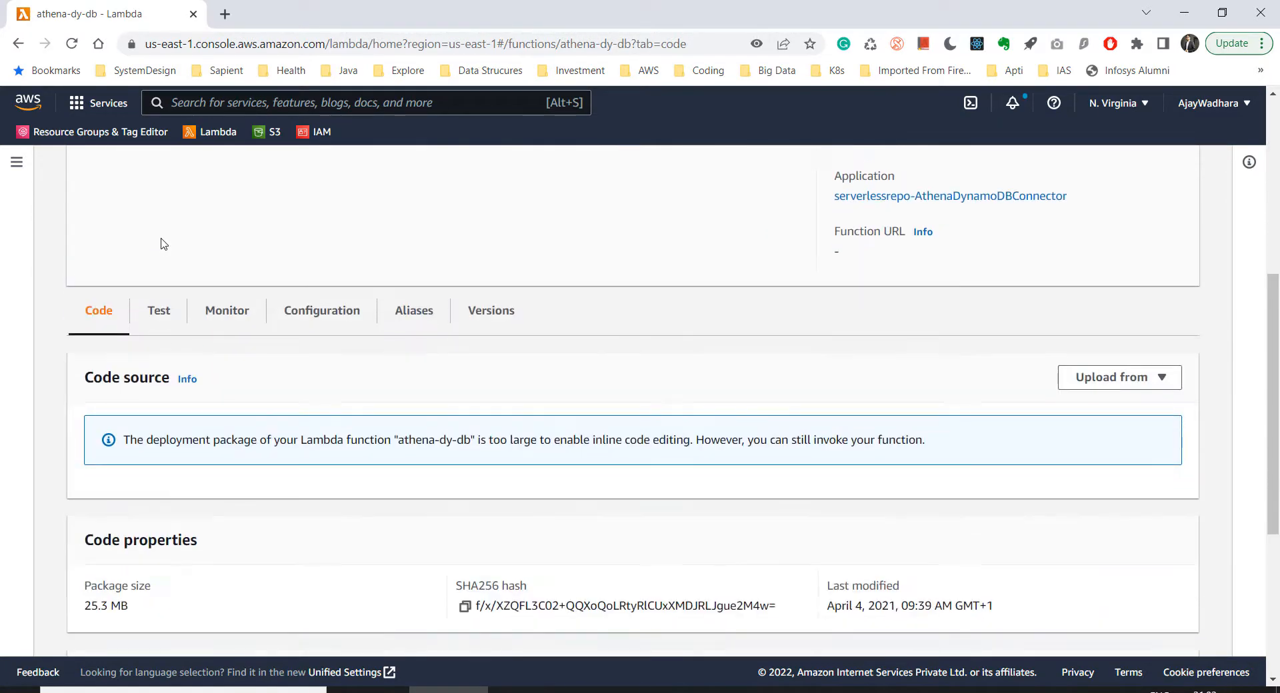
- Show athena-dy-db's Configuration > Function URL settings and begin creating a function URL
click(320, 308)
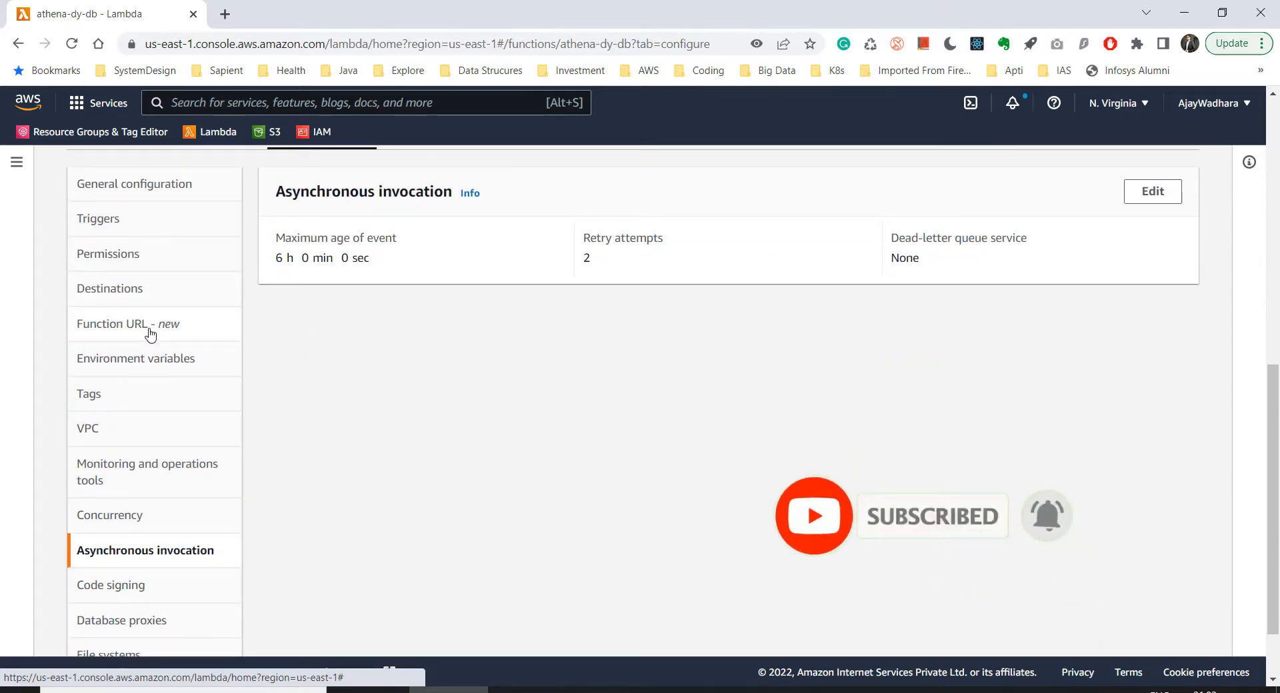
click(128, 324)
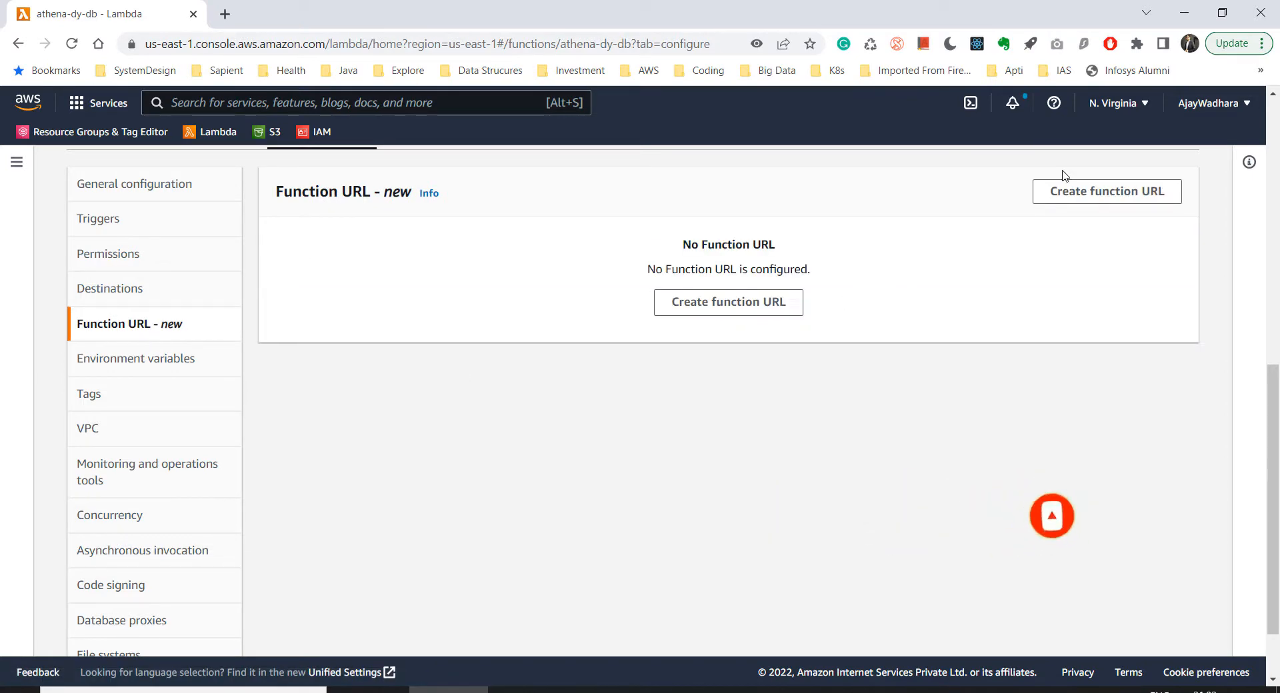
click(728, 301)
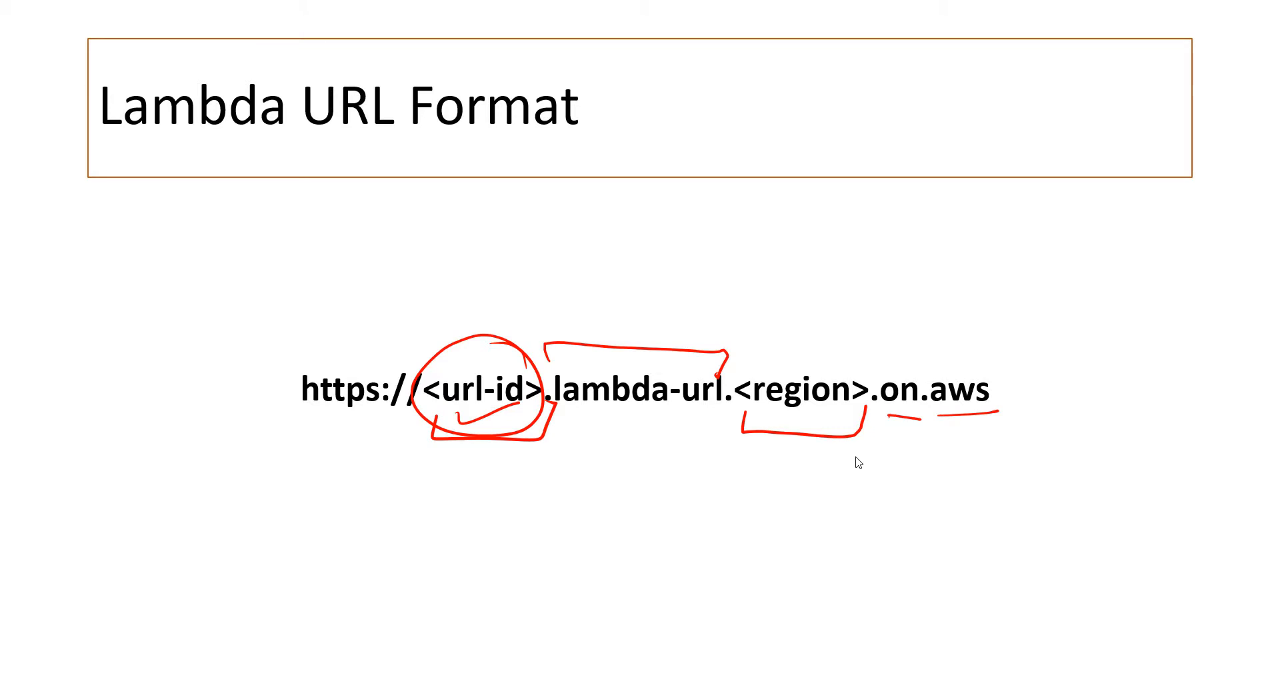
key(Right)
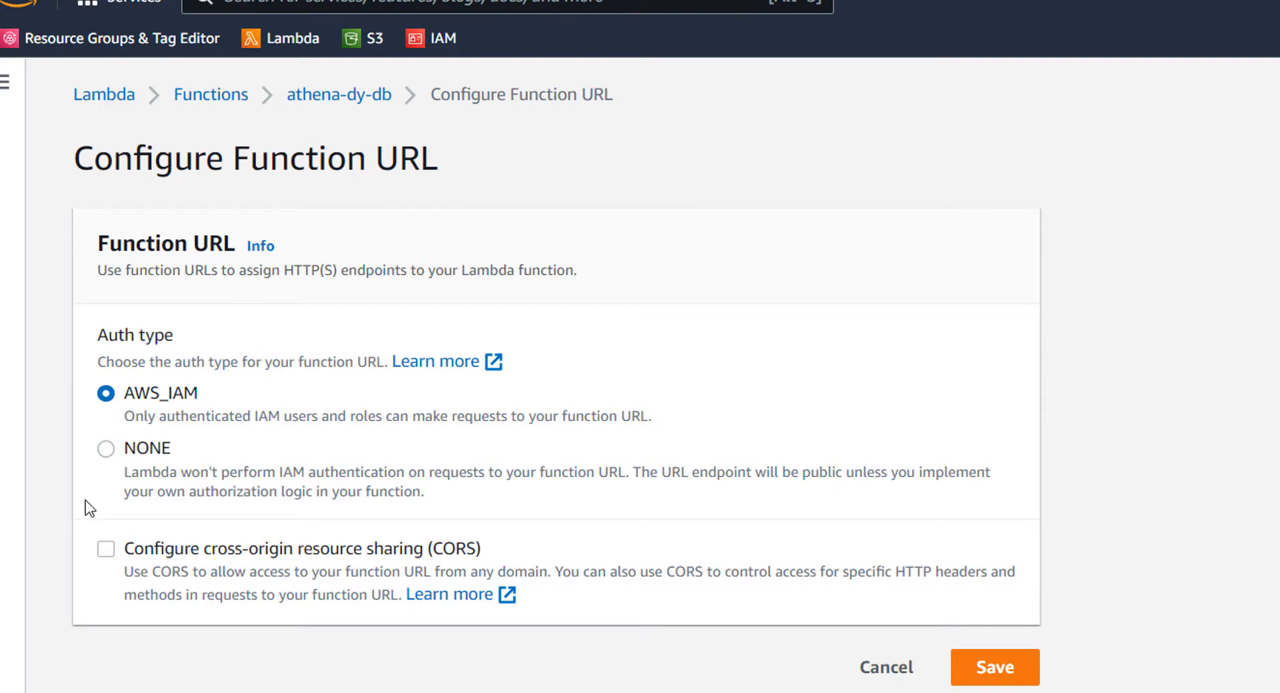
- Choose NONE as the auth type and view the generated policy preview
click(106, 448)
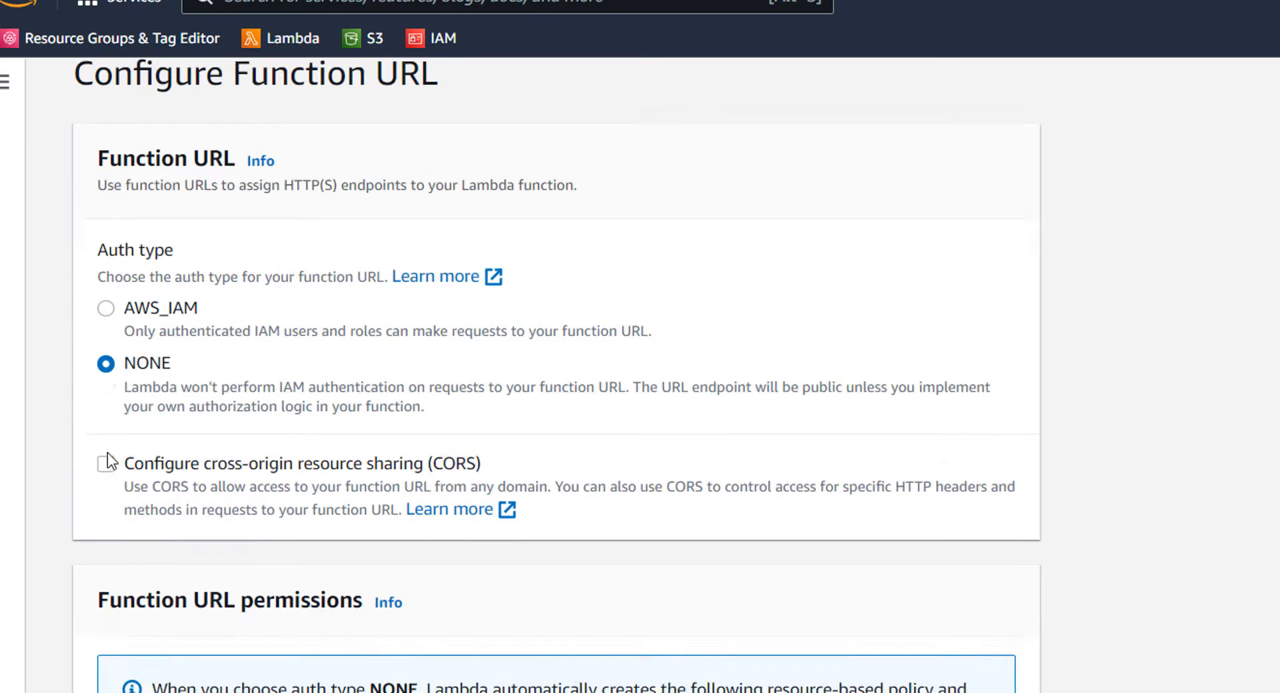
scroll(down, 3)
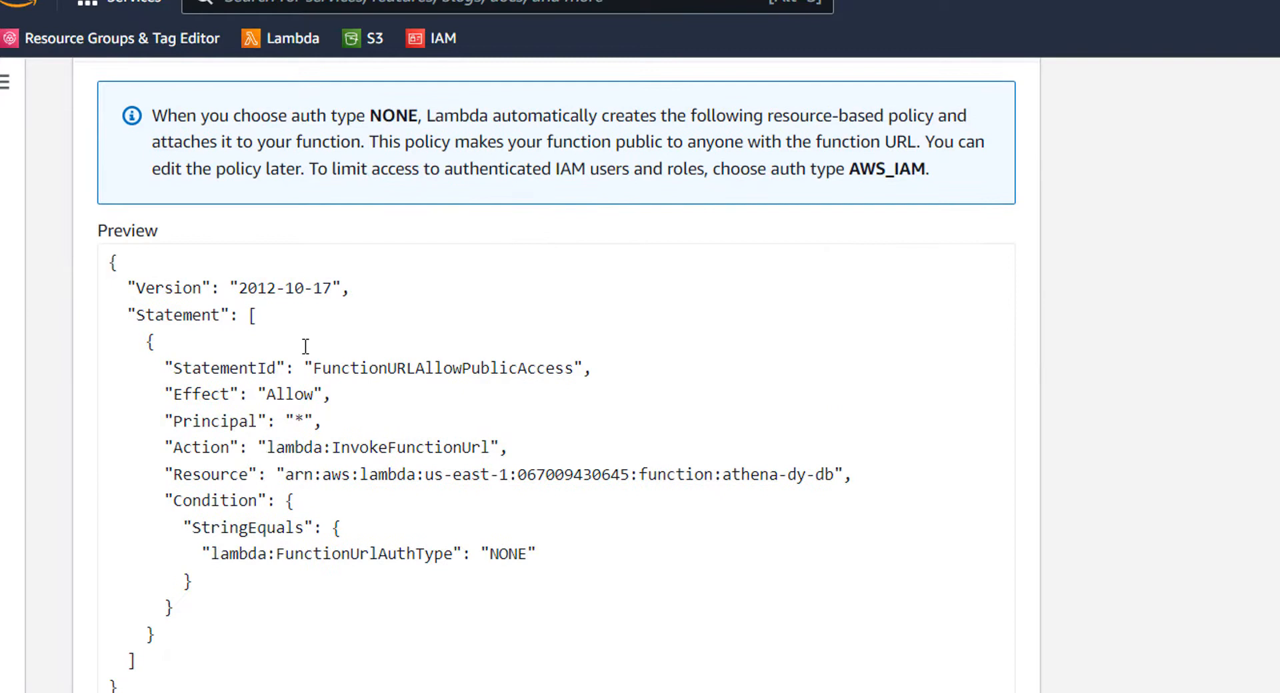
double_click(219, 421)
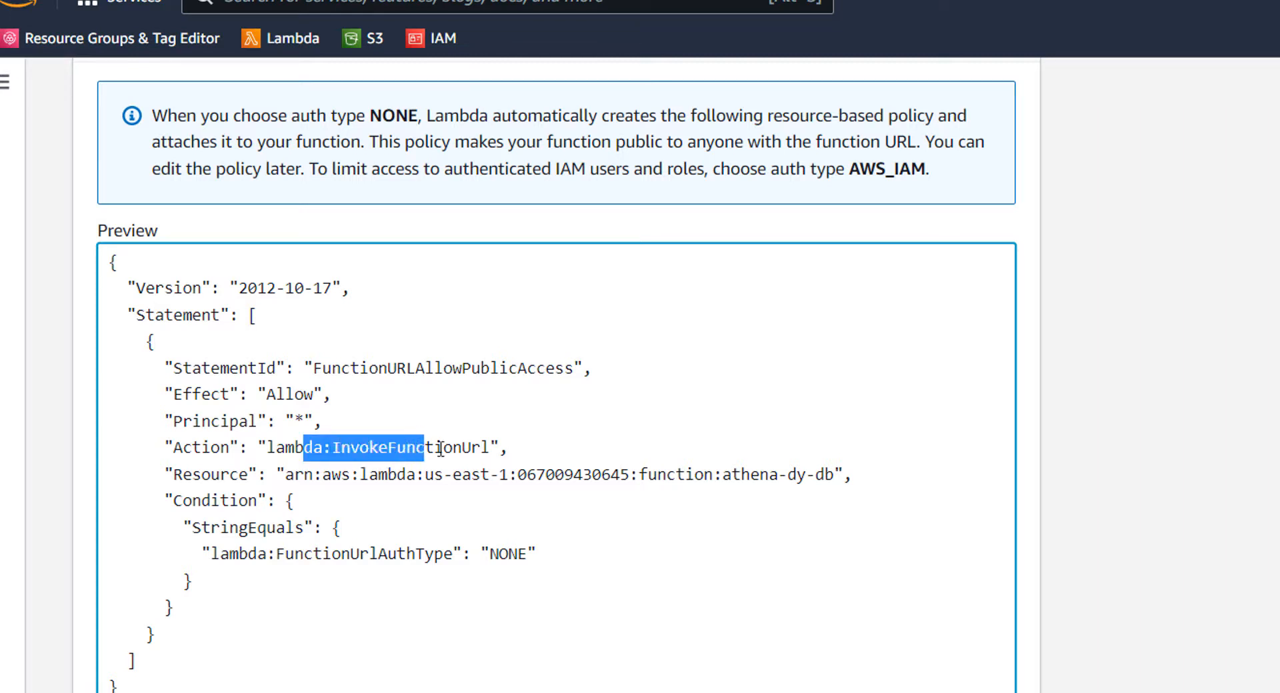
- Highlight the lambda:InvokeFunctionUrl action and the athena-dy-db Resource ARN in the policy
drag(302, 448, 490, 447)
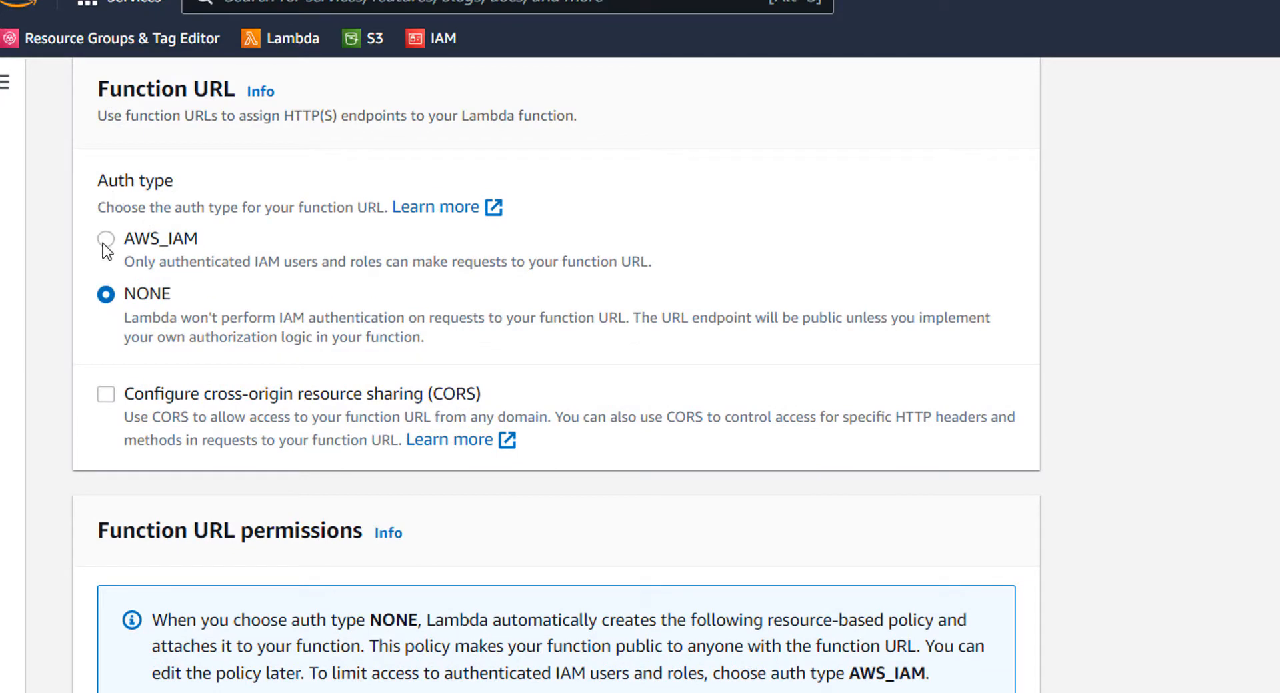
scroll(down, 3)
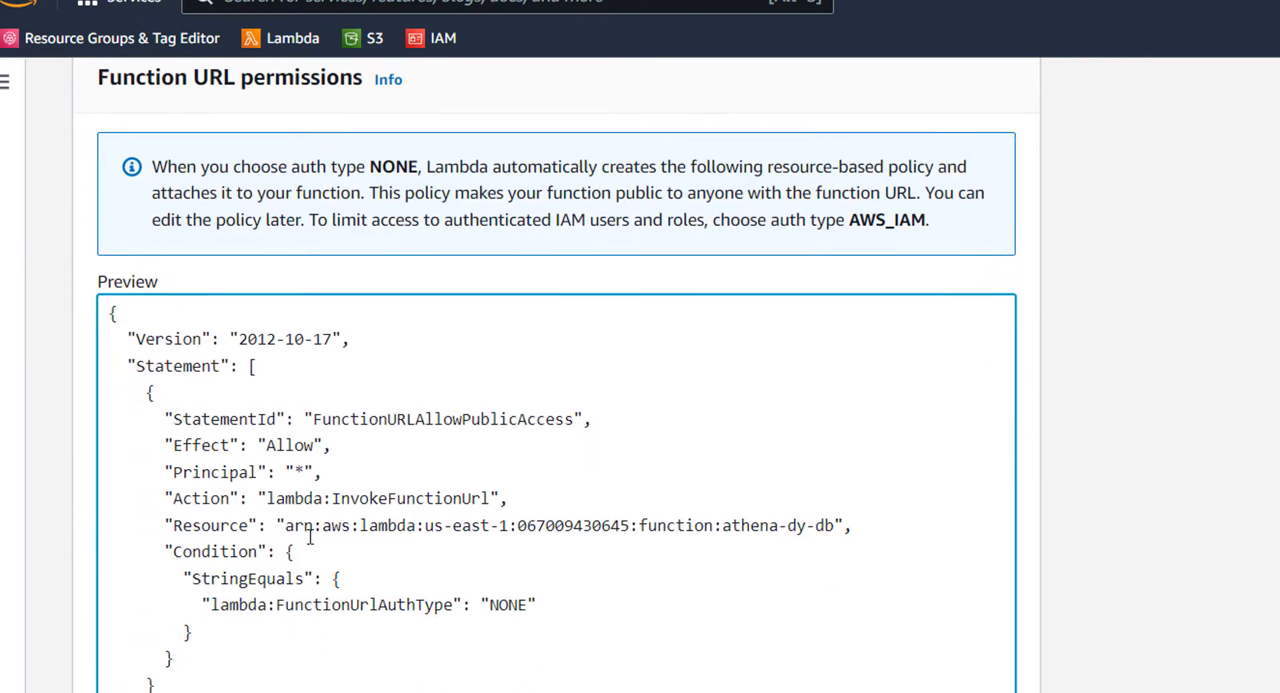
drag(208, 473, 326, 473)
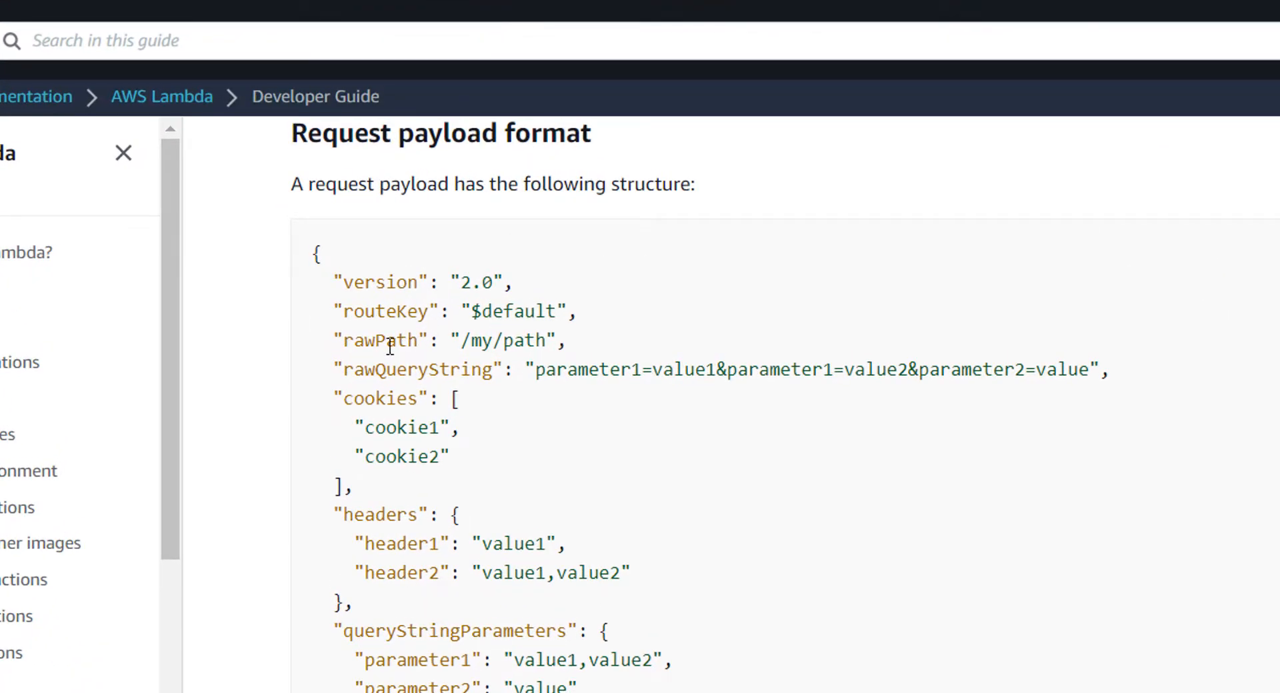
- Highlight the rawPath field and its /my/path value in the payload example
double_click(473, 340)
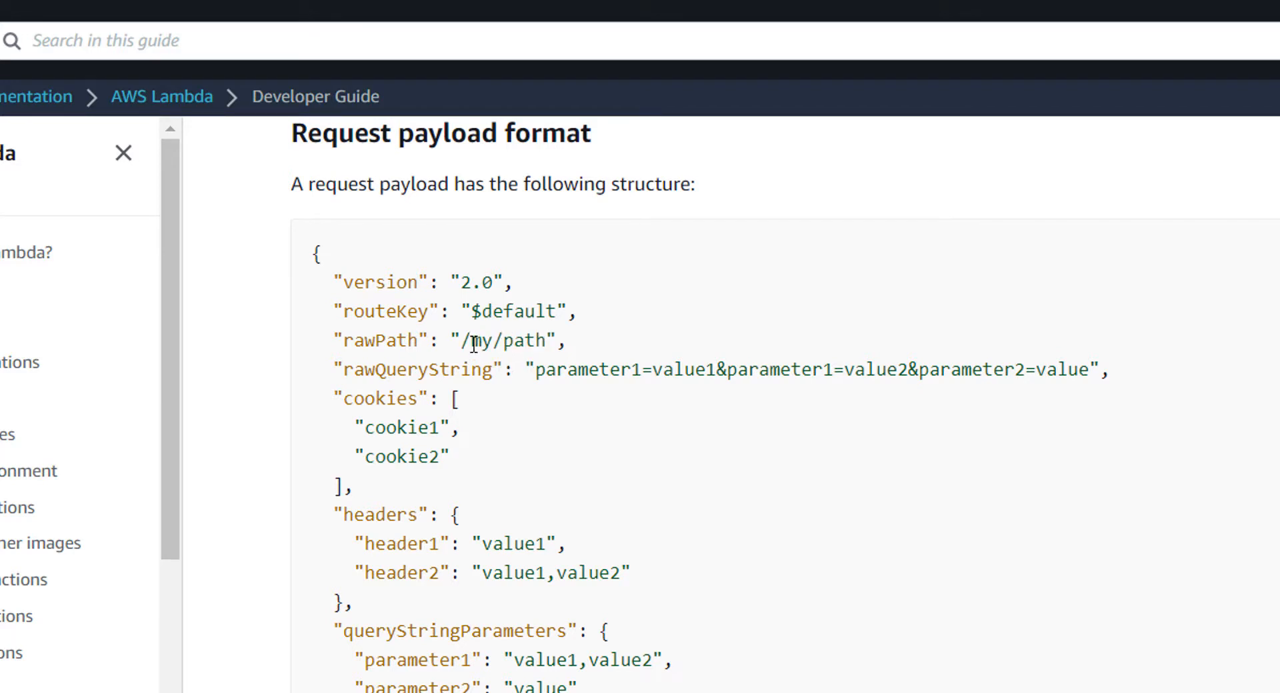
double_click(479, 340)
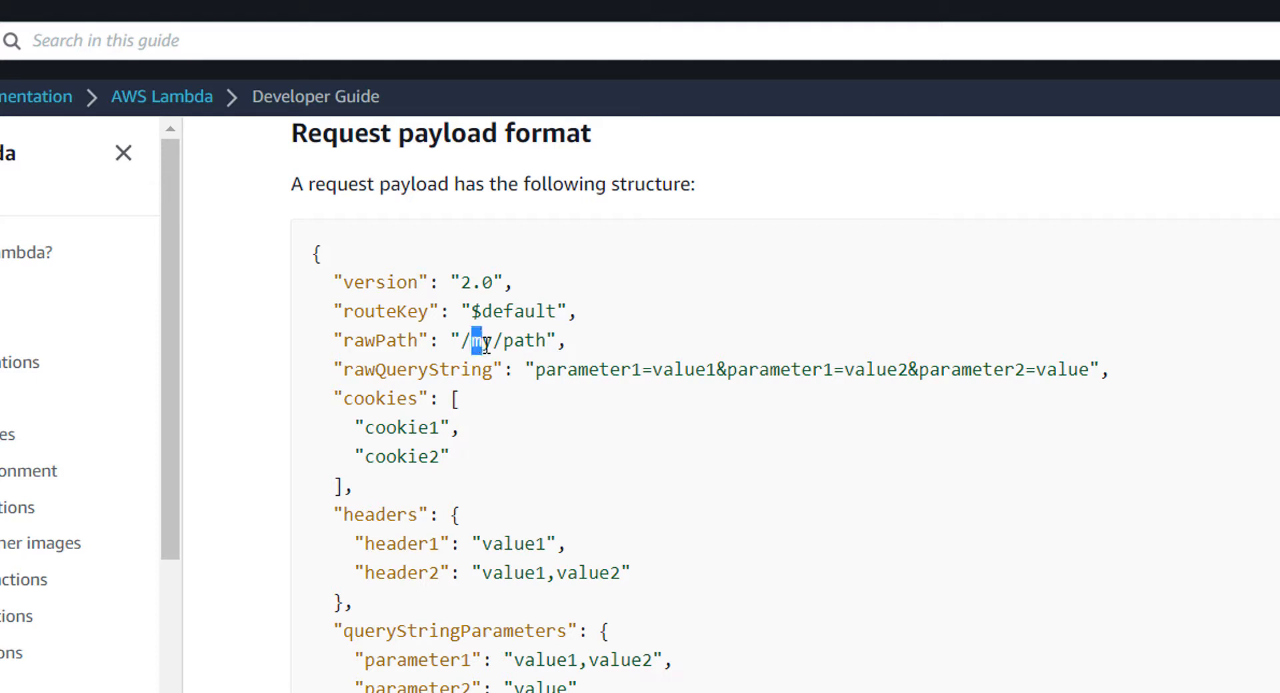
double_click(528, 340)
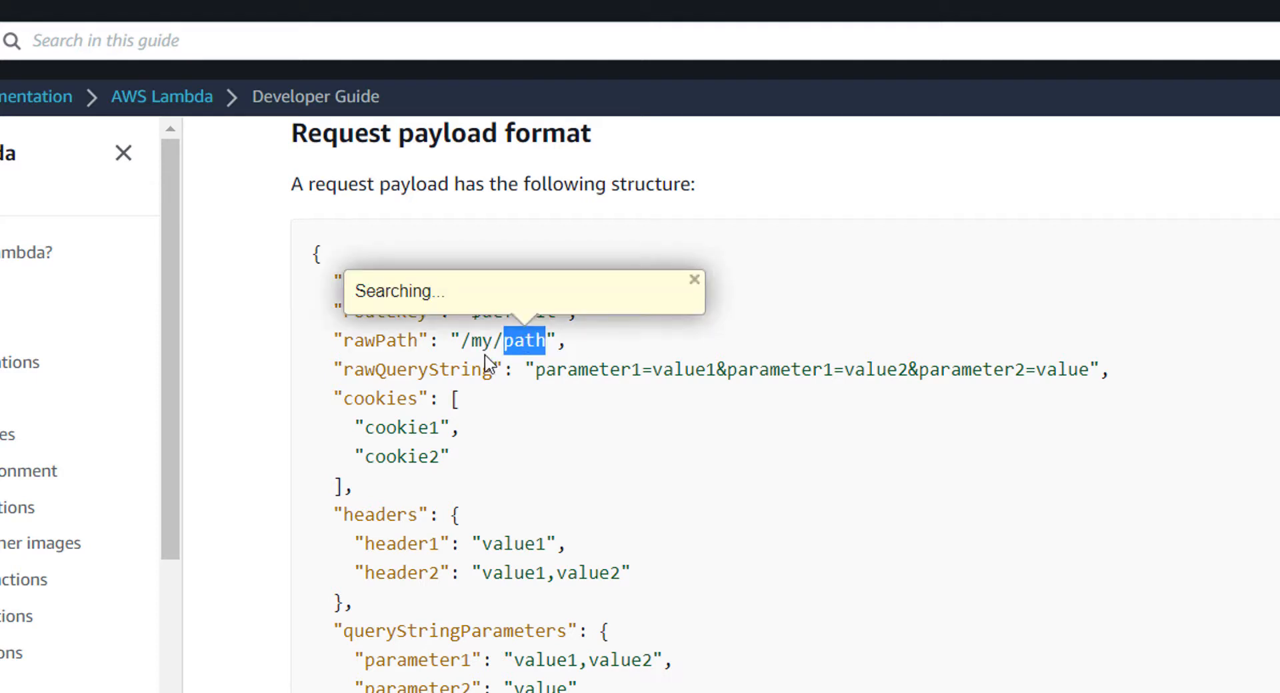
click(694, 279)
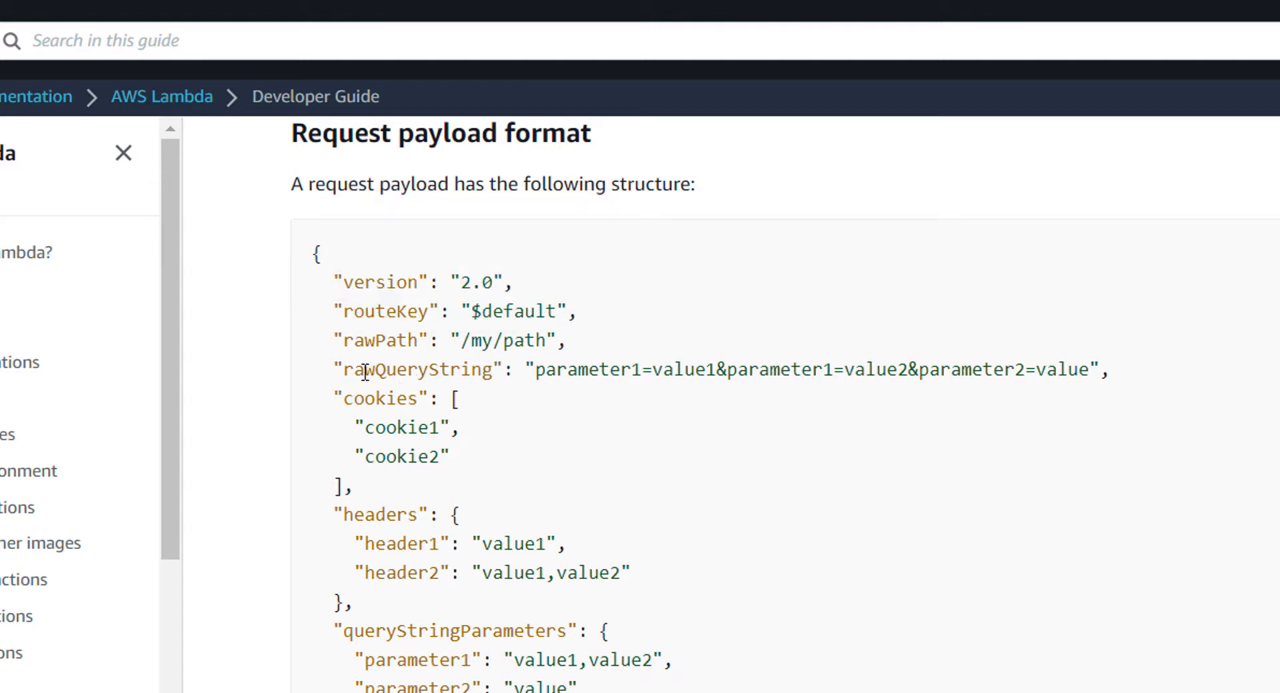
- Highlight rawQueryString, its parameter1=value1 pair, then both rawPath and rawQueryString lines
double_click(418, 369)
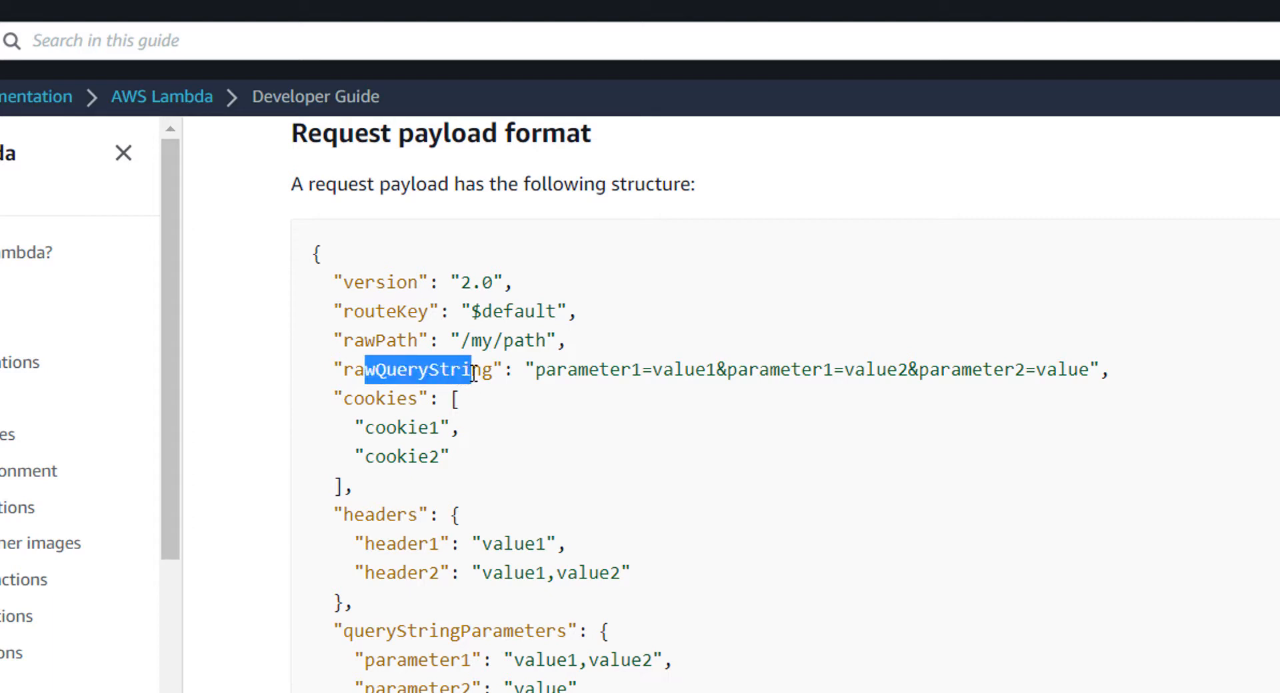
drag(477, 370, 739, 370)
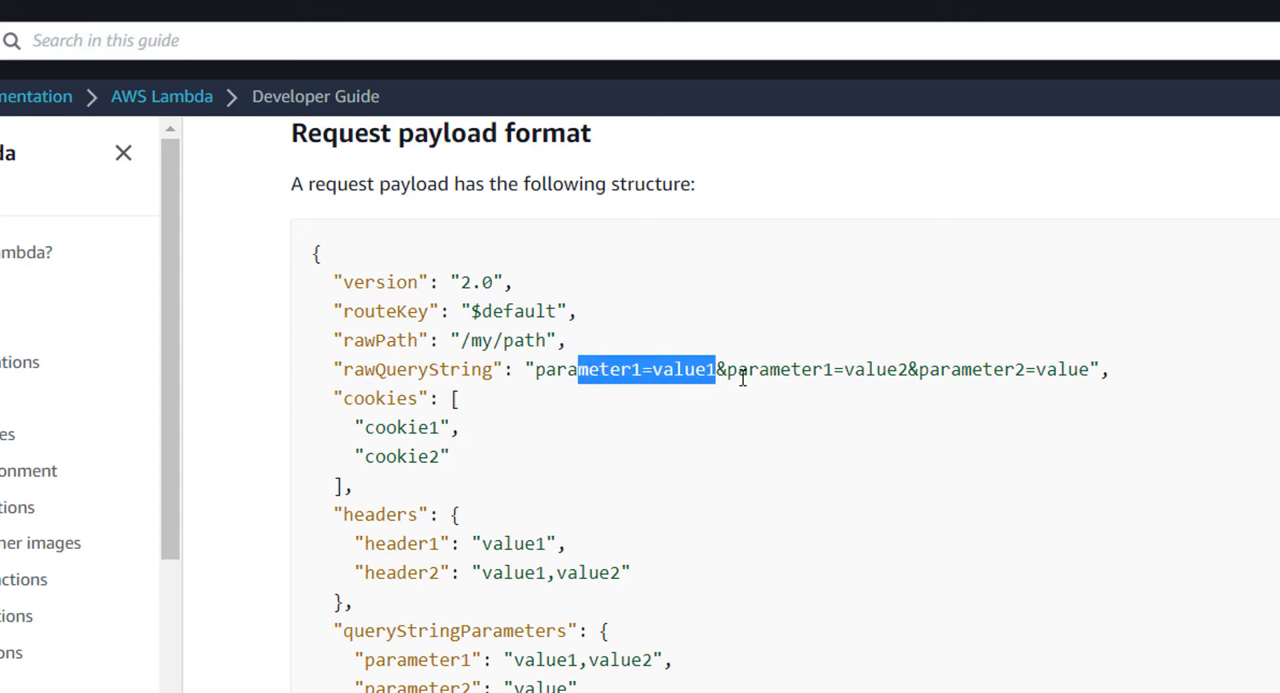
click(546, 400)
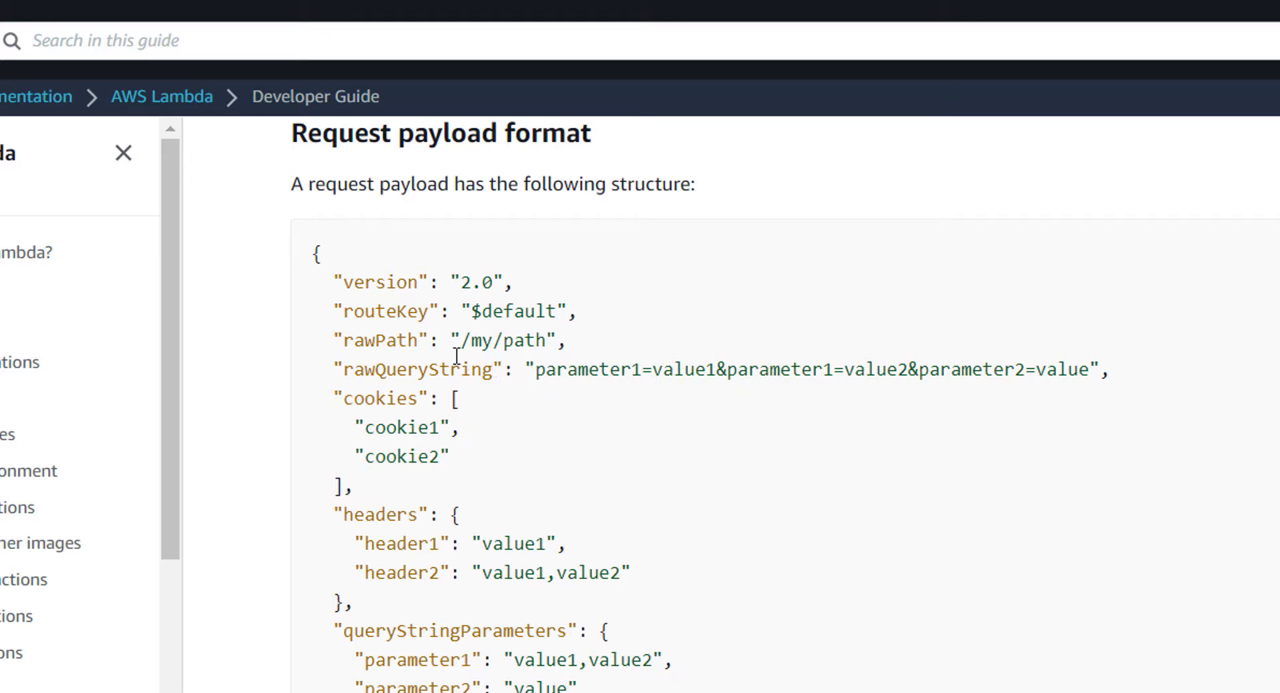
drag(375, 341, 571, 369)
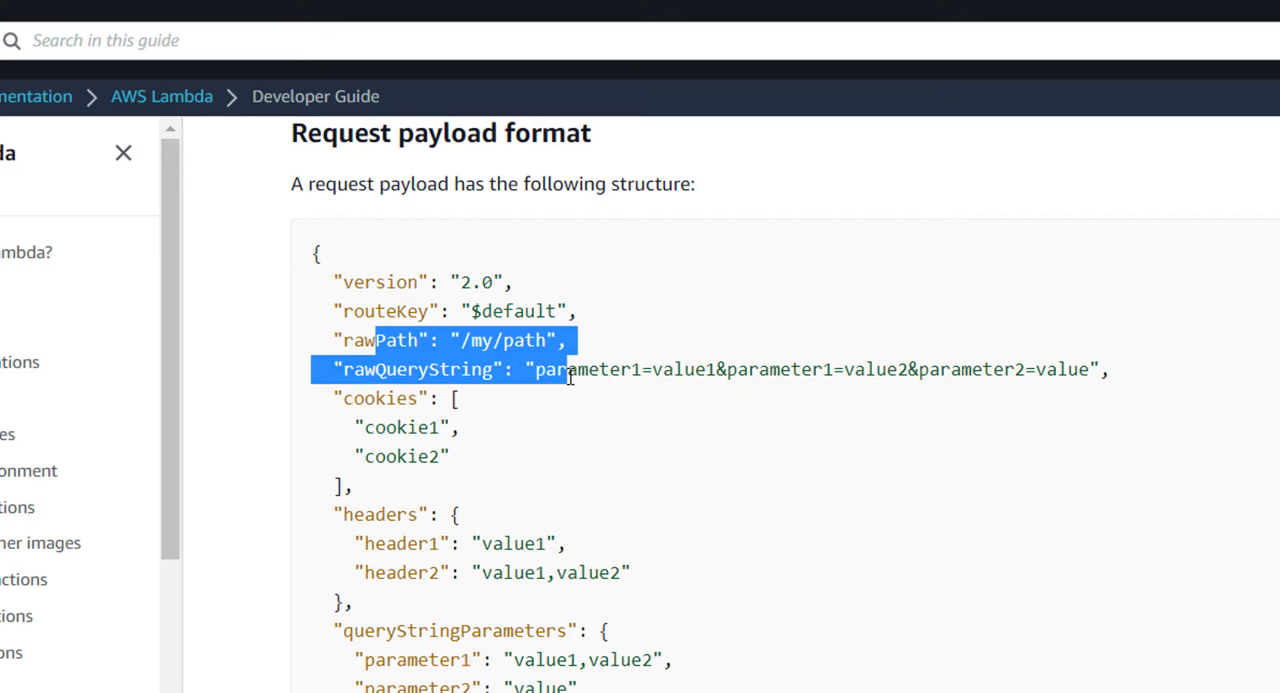